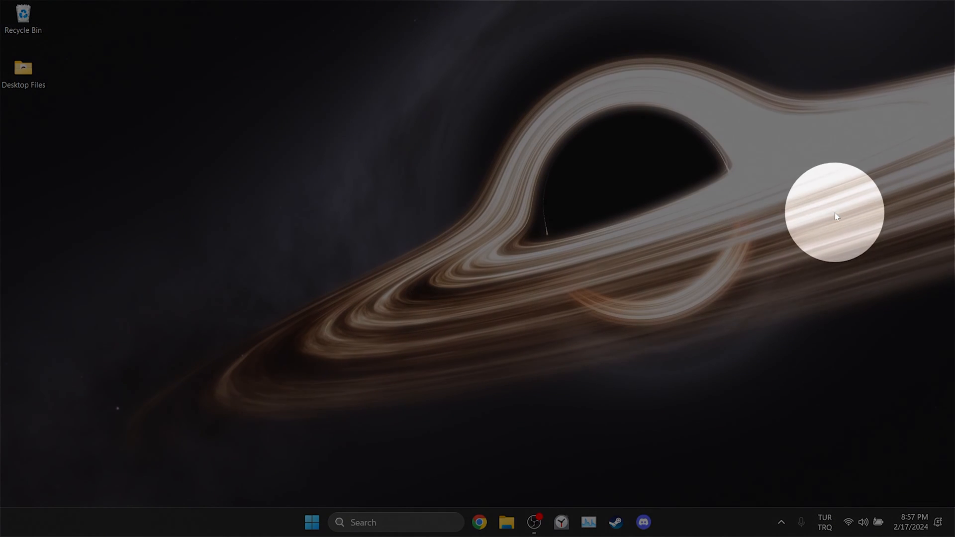
Launch services.msc from the Run dialog to bring up the Services console
{"action": "left_click", "coordinate": [782, 523]}
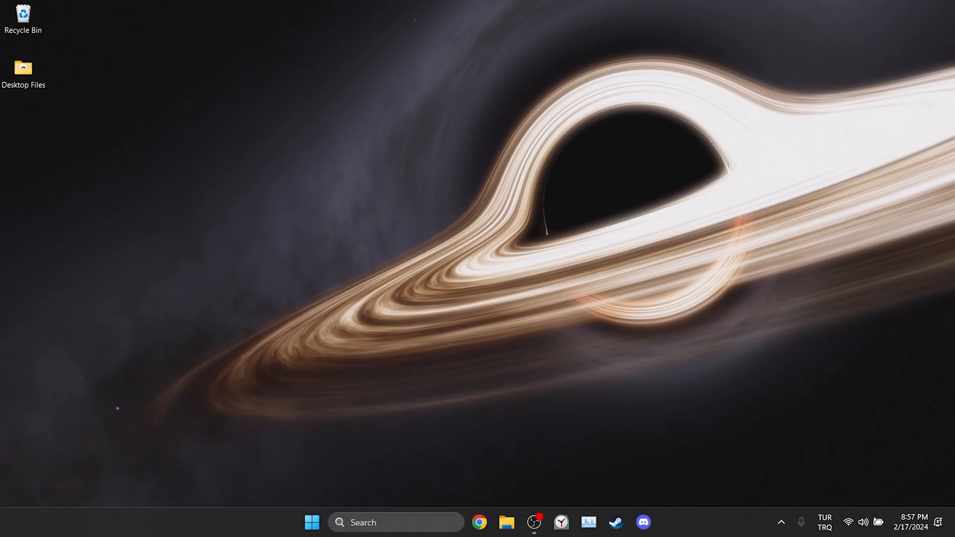
{"action": "type", "text": "run"}
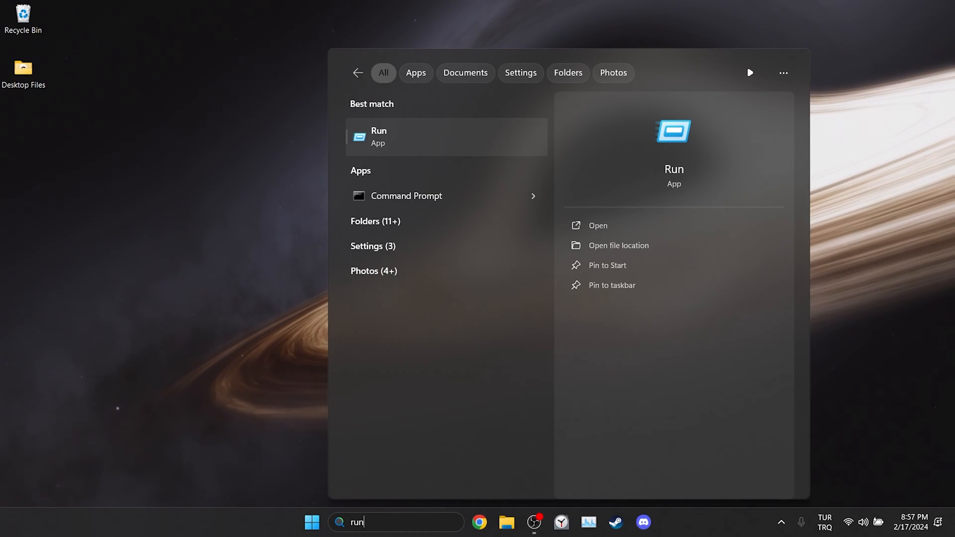
{"action": "left_click", "coordinate": [378, 137]}
{"action": "type", "text": "services.msc"}
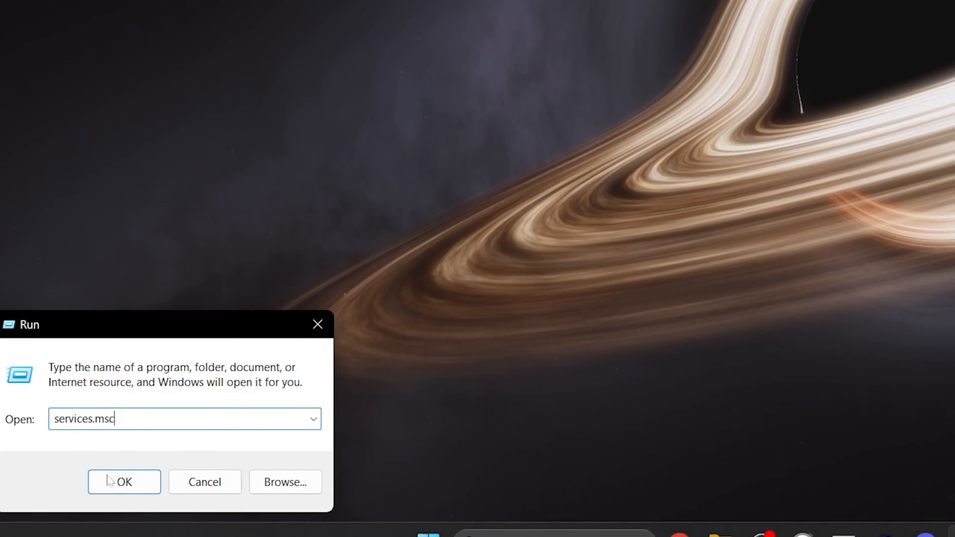
{"action": "left_click", "coordinate": [125, 482]}
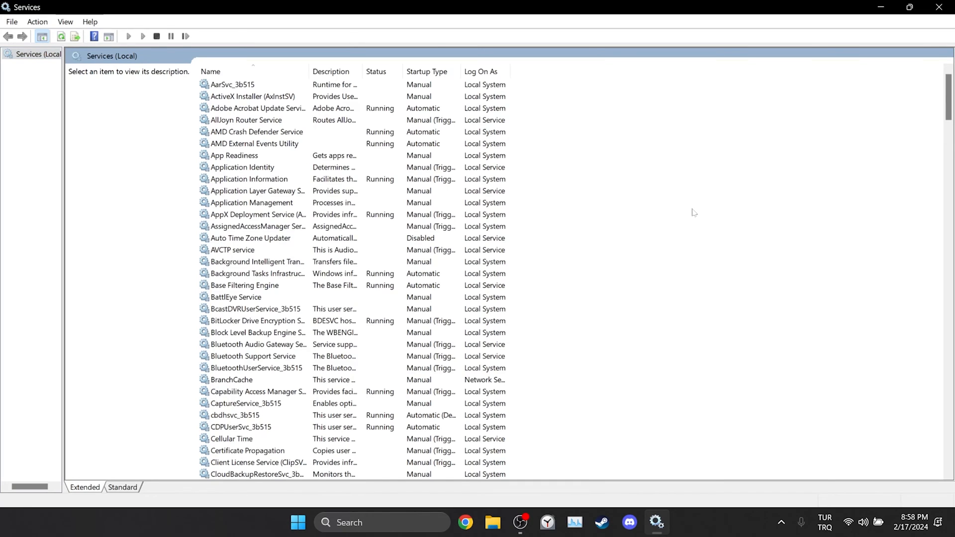
Check the first Gaming Services entry has Automatic startup, then inspect the GamingServicesNet entry's properties
{"action": "scroll", "scroll_direction": "down", "scroll_amount": 3}
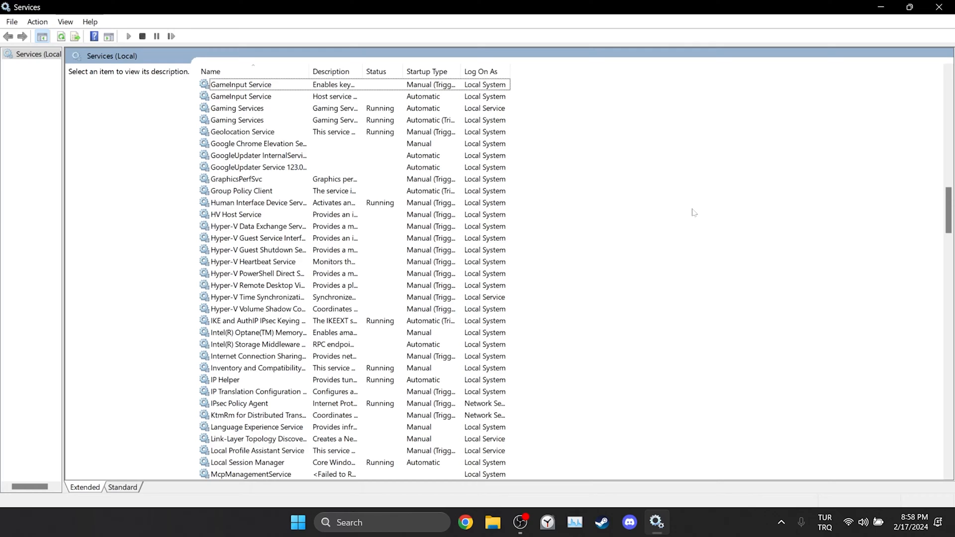
{"action": "mouse_move", "coordinate": [267, 118]}
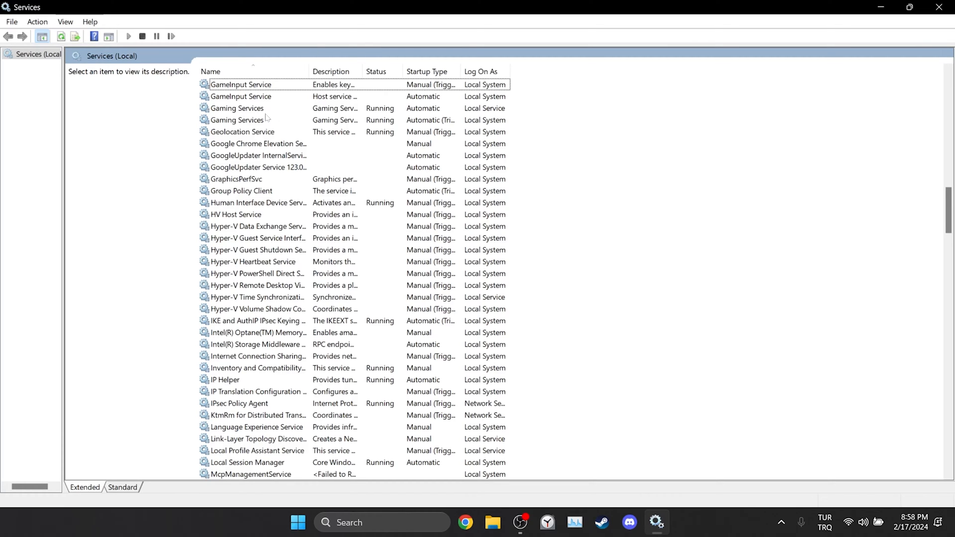
{"action": "left_click", "coordinate": [236, 109]}
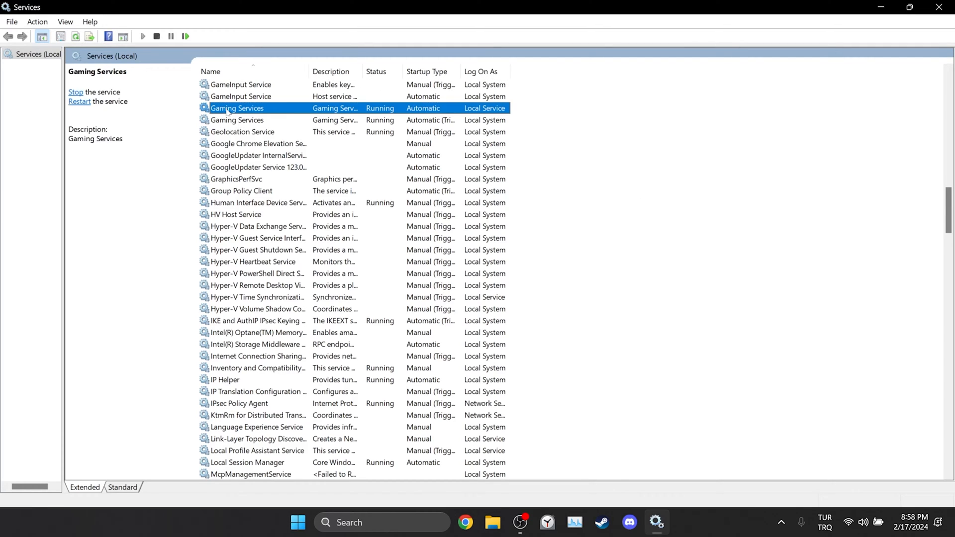
{"action": "right_click", "coordinate": [236, 109]}
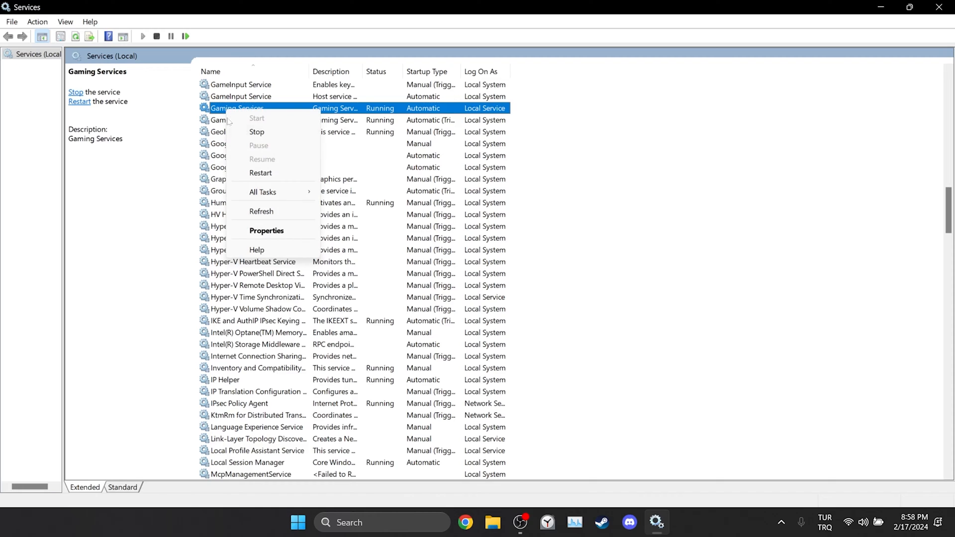
{"action": "left_click", "coordinate": [267, 229]}
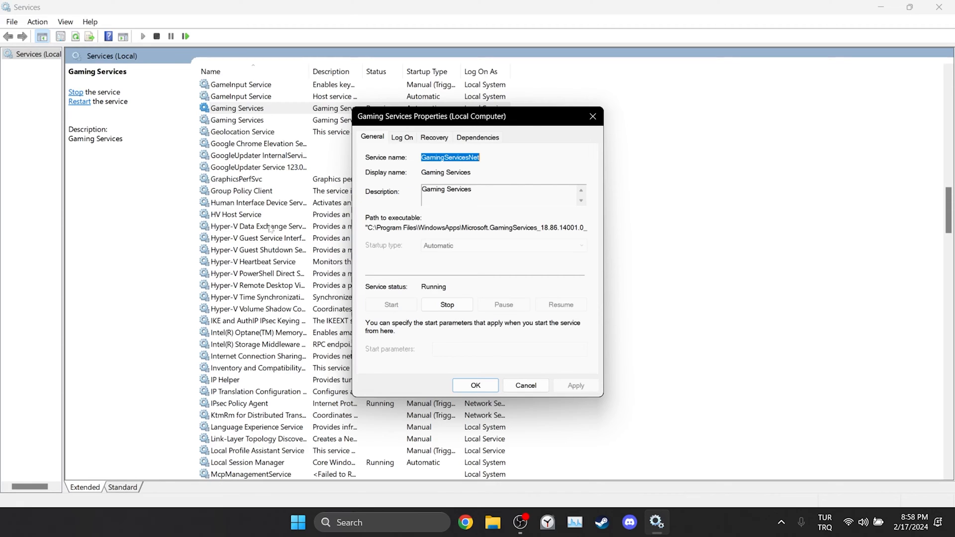
{"action": "mouse_move", "coordinate": [378, 253]}
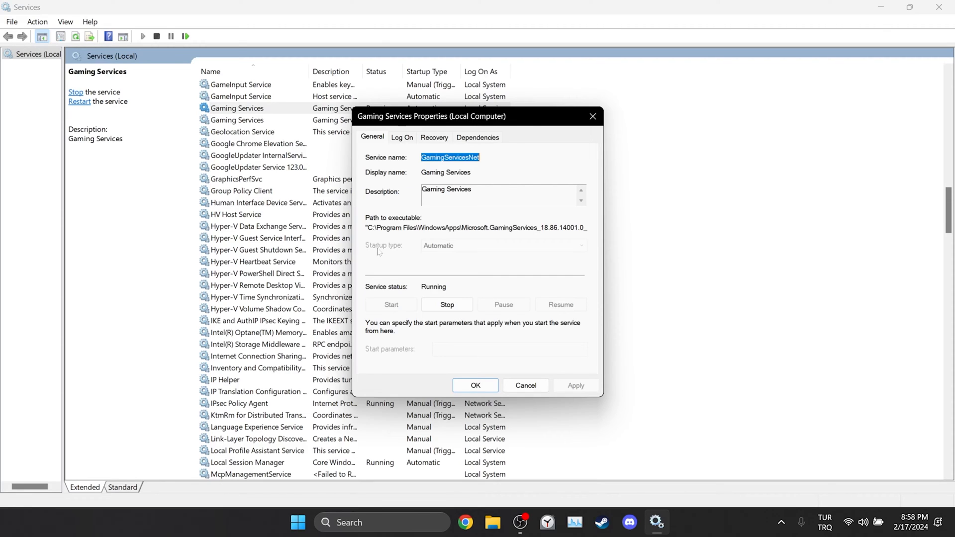
{"action": "mouse_move", "coordinate": [410, 253]}
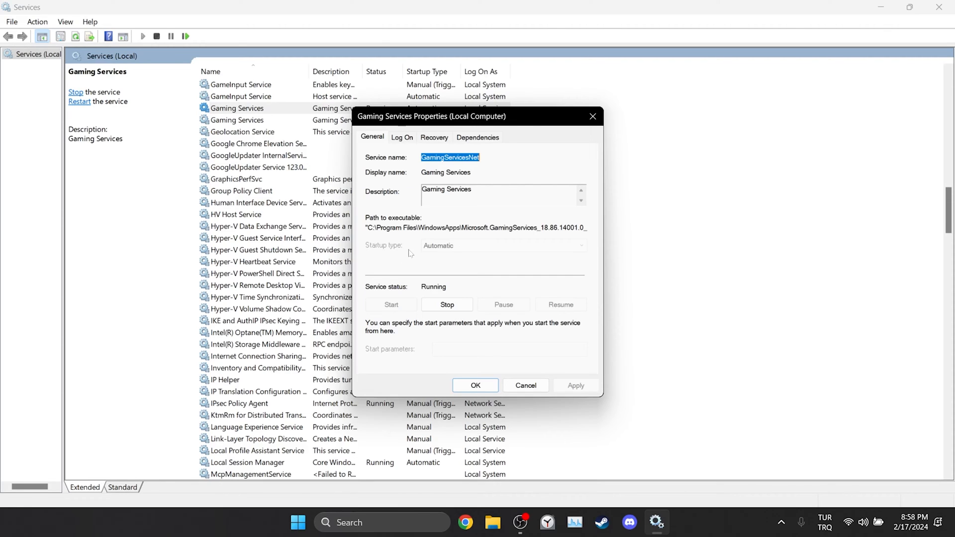
{"action": "left_click", "coordinate": [476, 385]}
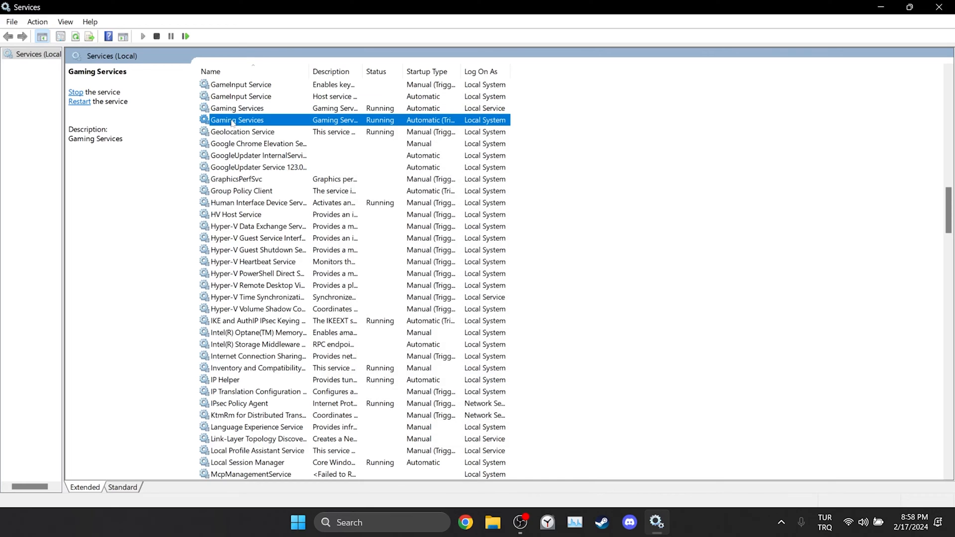
{"action": "double_click", "coordinate": [237, 120]}
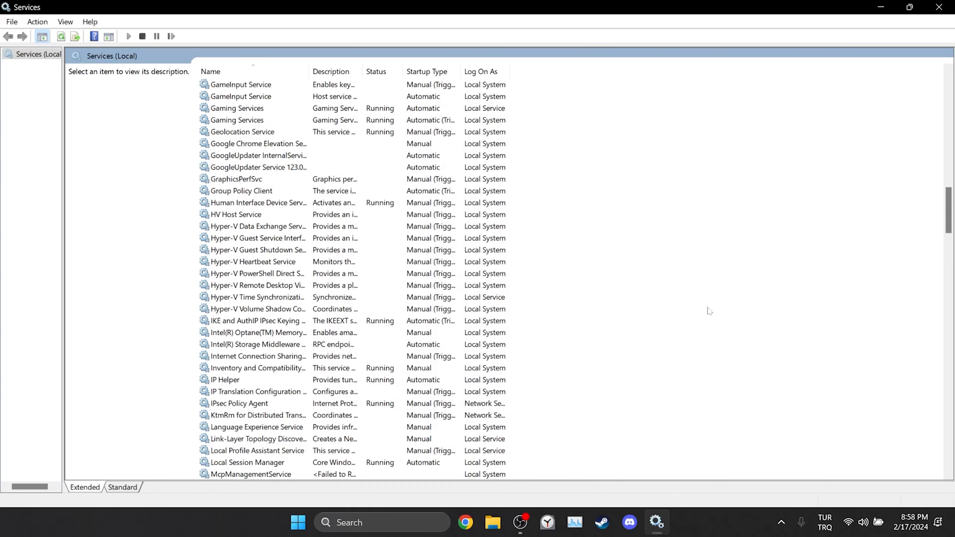
Set Xbox Accessory Management and Xbox Live Game Save to Automatic startup and running
{"action": "left_click", "coordinate": [256, 439]}
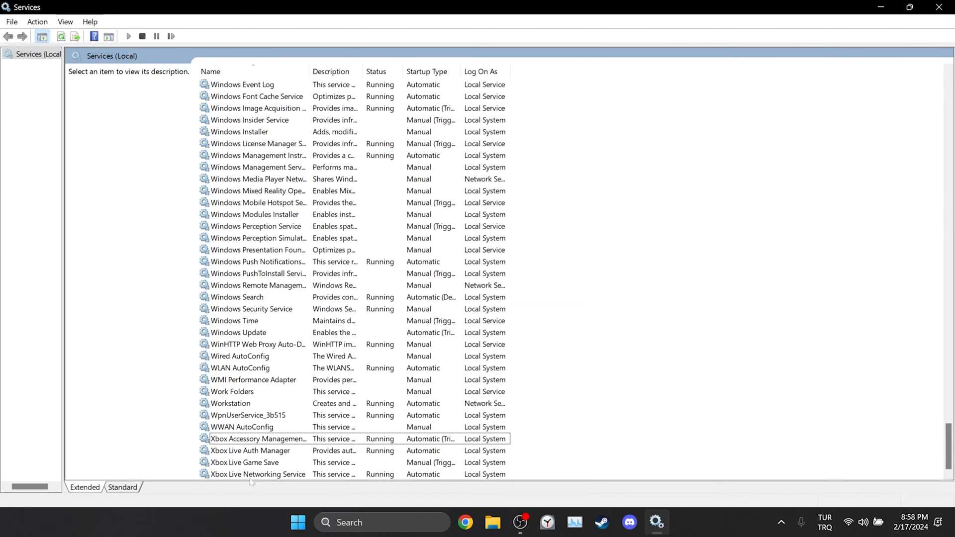
{"action": "double_click", "coordinate": [257, 439]}
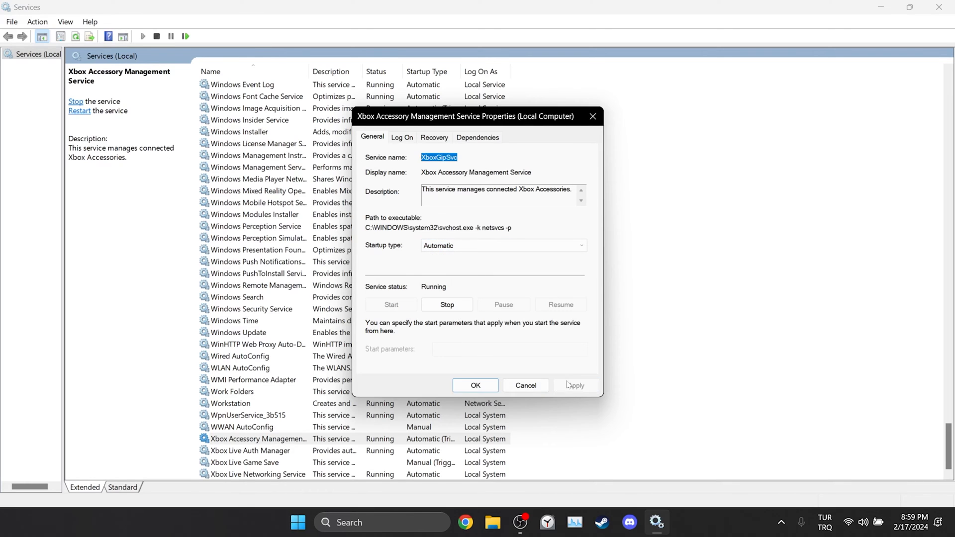
{"action": "double_click", "coordinate": [248, 451]}
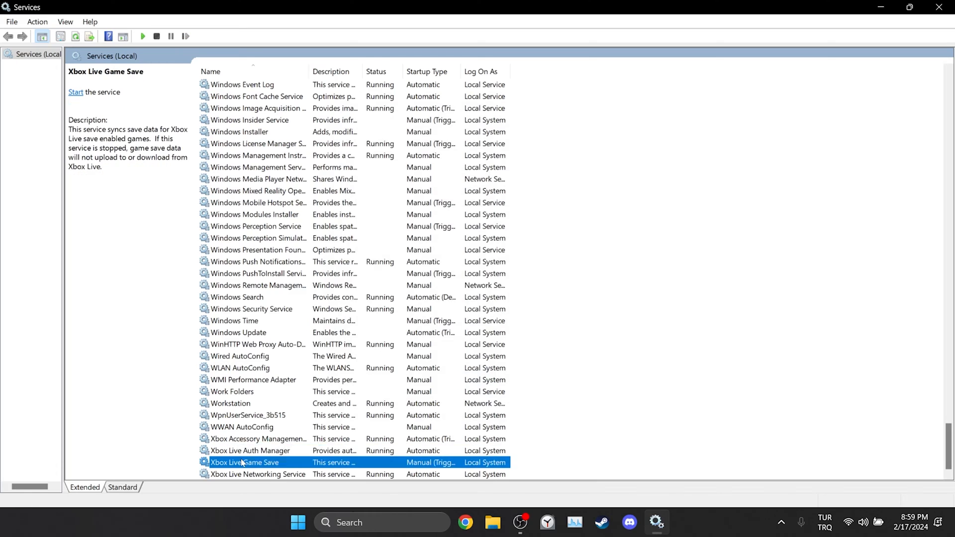
{"action": "double_click", "coordinate": [245, 463]}
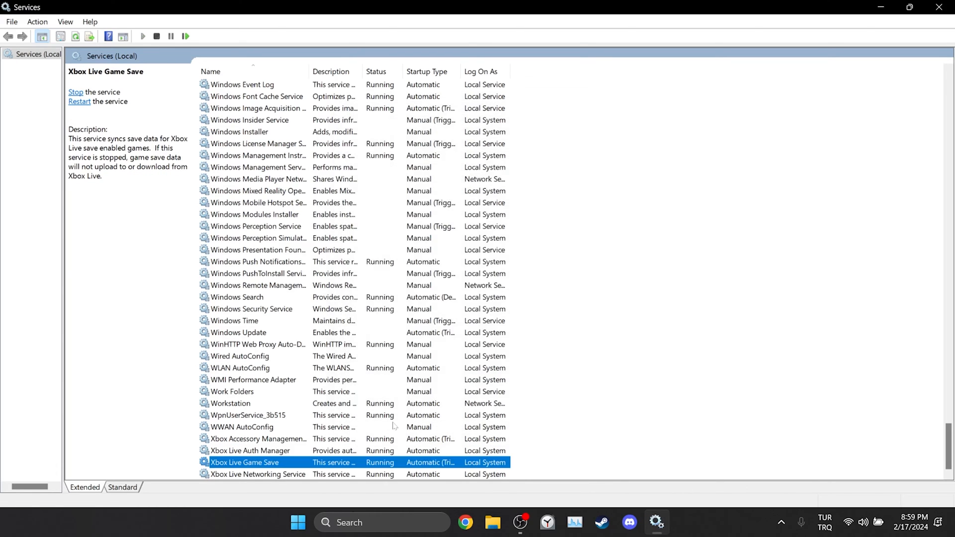
{"action": "double_click", "coordinate": [258, 474]}
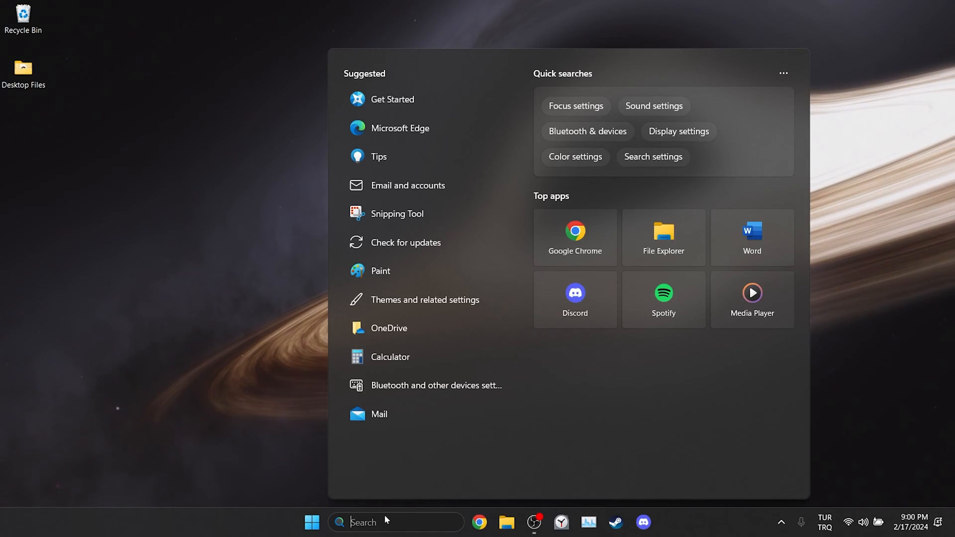
Search 'xbox', go to the Xbox app's settings page and run Repair
{"action": "type", "text": "xbox"}
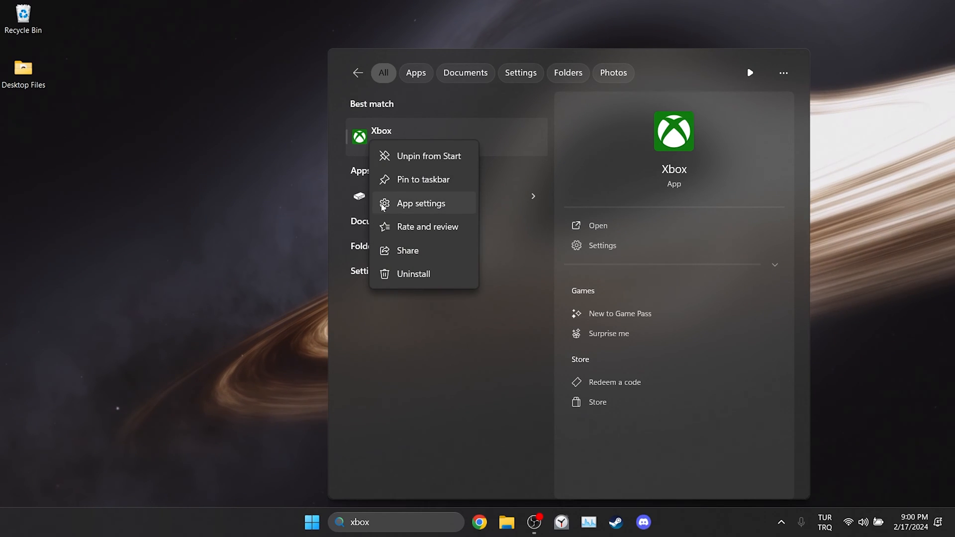
{"action": "left_click", "coordinate": [420, 203]}
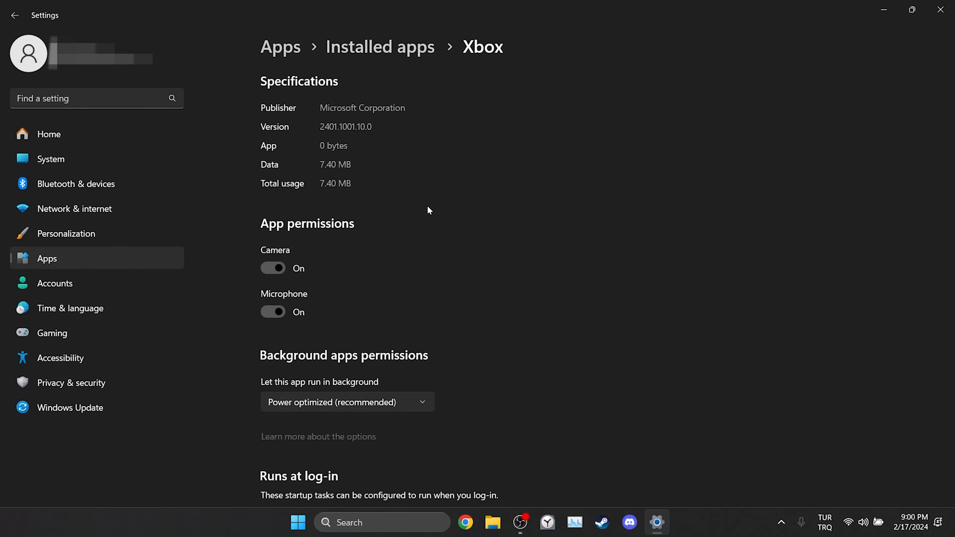
{"action": "scroll", "scroll_direction": "down", "scroll_amount": 3}
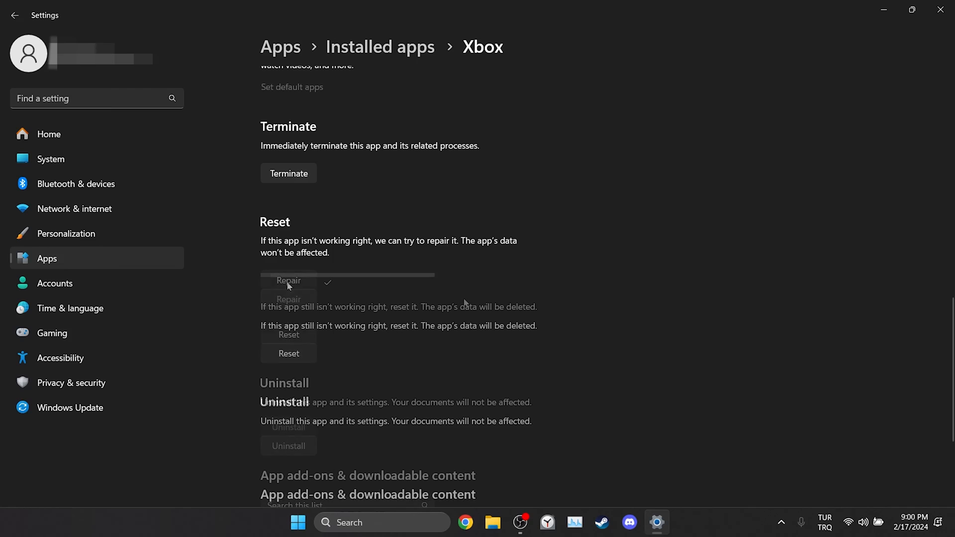
{"action": "left_click", "coordinate": [289, 335]}
{"action": "type", "text": "microsoft Store"}
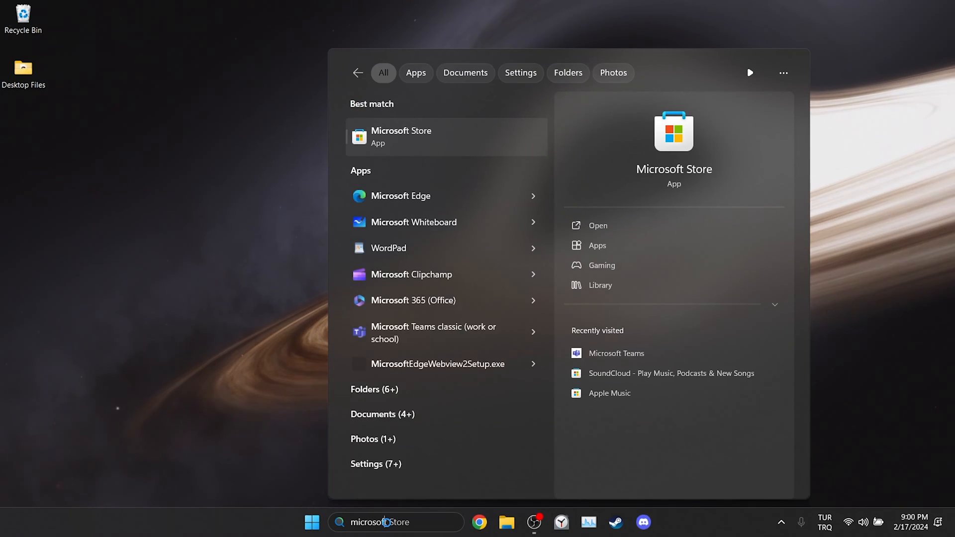
From Microsoft Store's app settings, run Repair and then Reset
{"action": "right_click", "coordinate": [401, 136]}
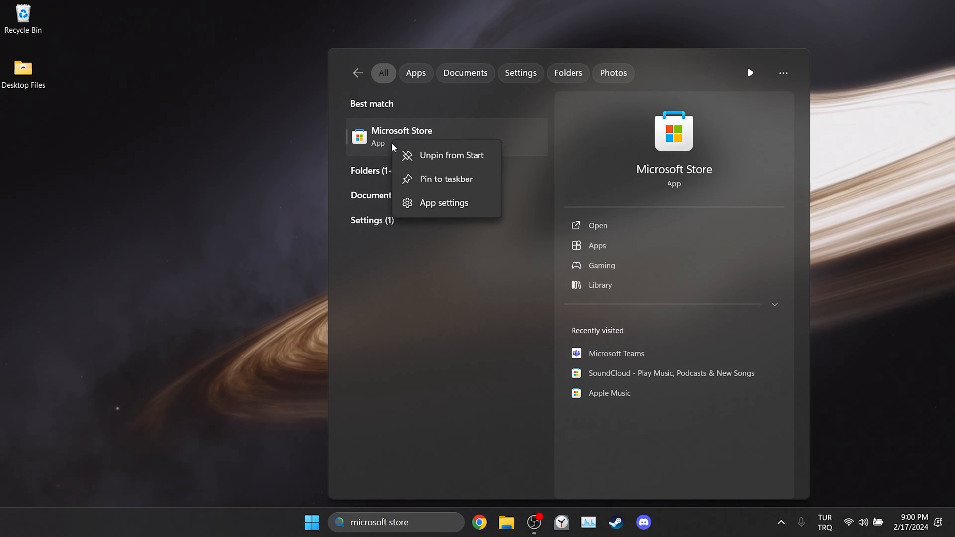
{"action": "left_click", "coordinate": [445, 203]}
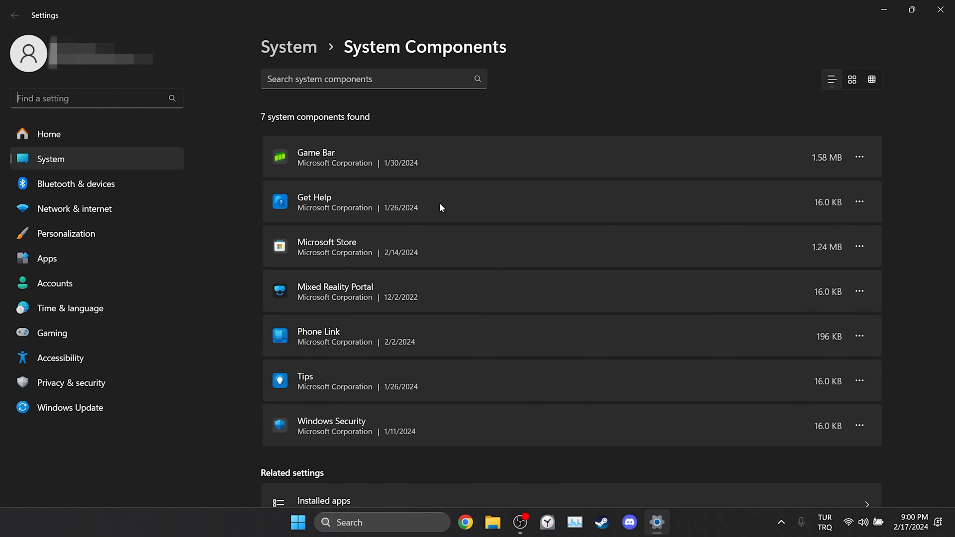
{"action": "left_click", "coordinate": [860, 247]}
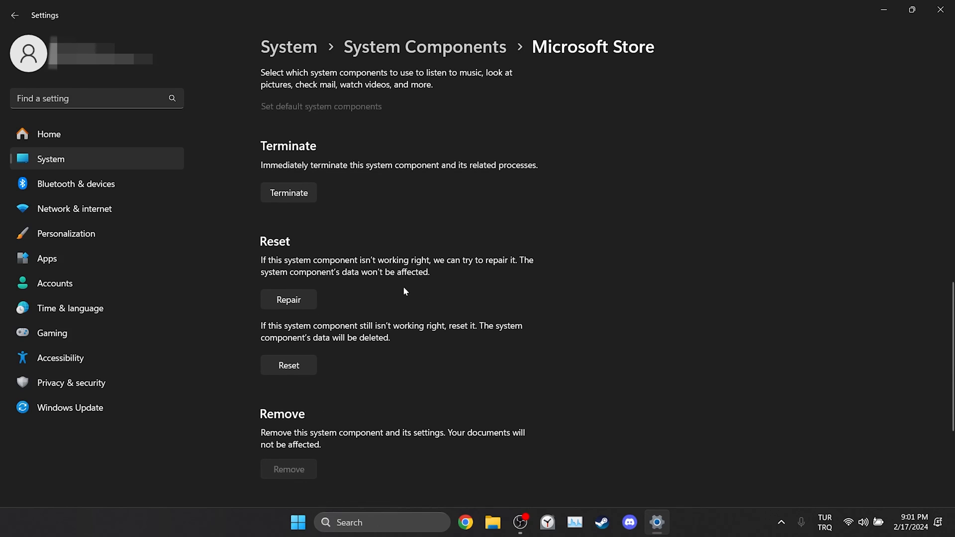
{"action": "left_click", "coordinate": [289, 300]}
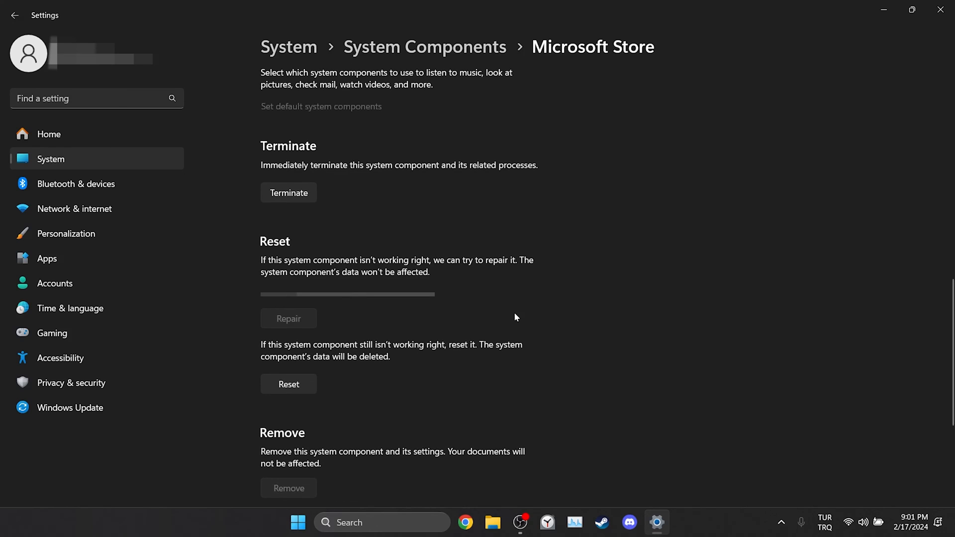
{"action": "left_click", "coordinate": [289, 384]}
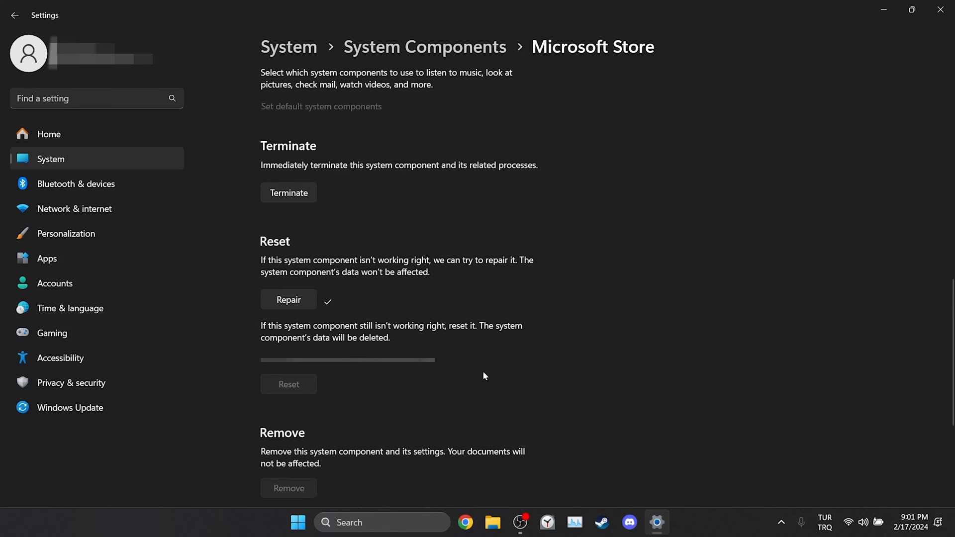
{"action": "left_click", "coordinate": [288, 384]}
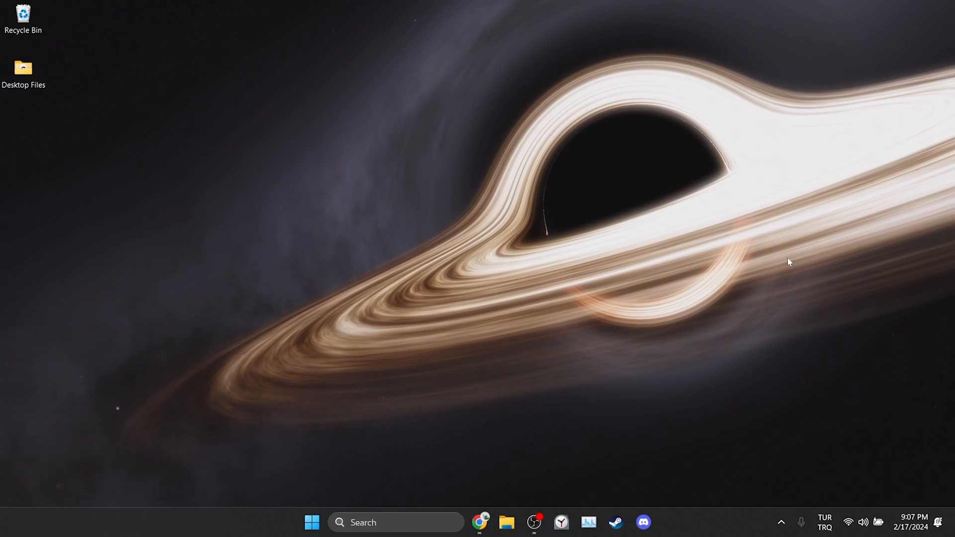
Search 'powerse' and start Windows PowerShell as administrator
{"action": "left_click", "coordinate": [396, 522]}
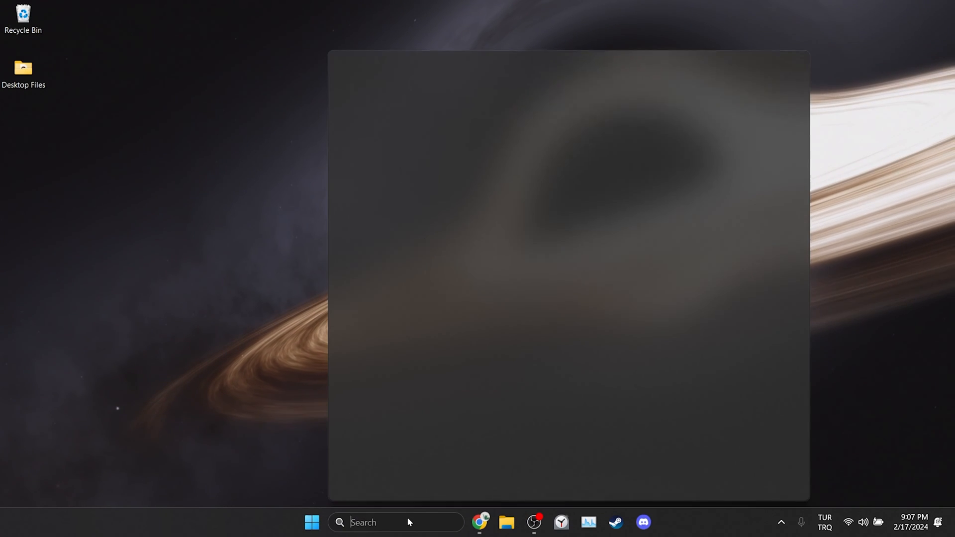
{"action": "type", "text": "powerse"}
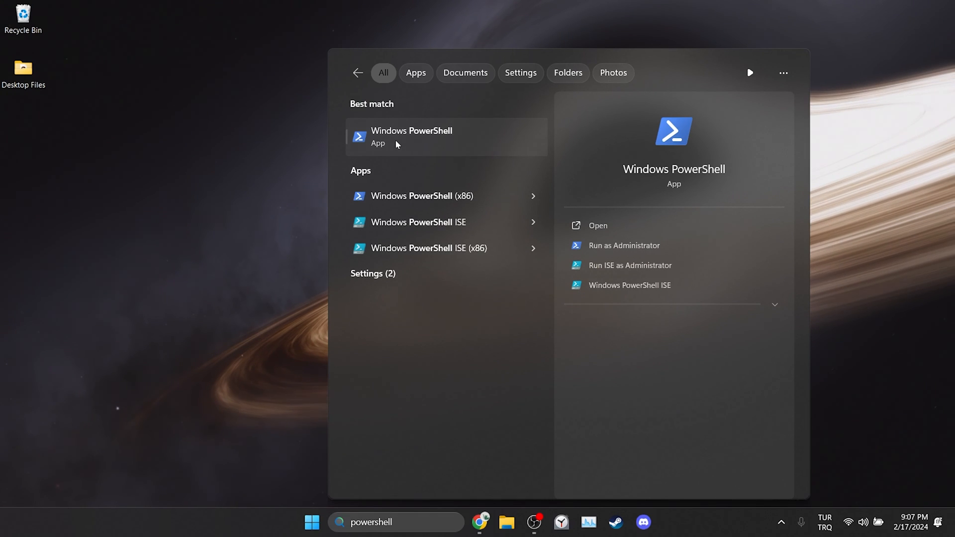
{"action": "left_click", "coordinate": [623, 244]}
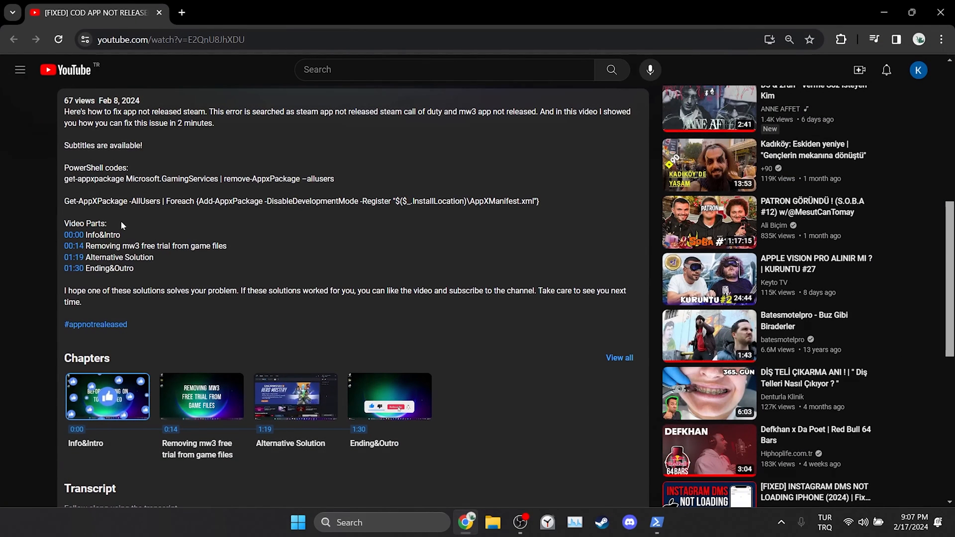
{"action": "mouse_move", "coordinate": [63, 184]}
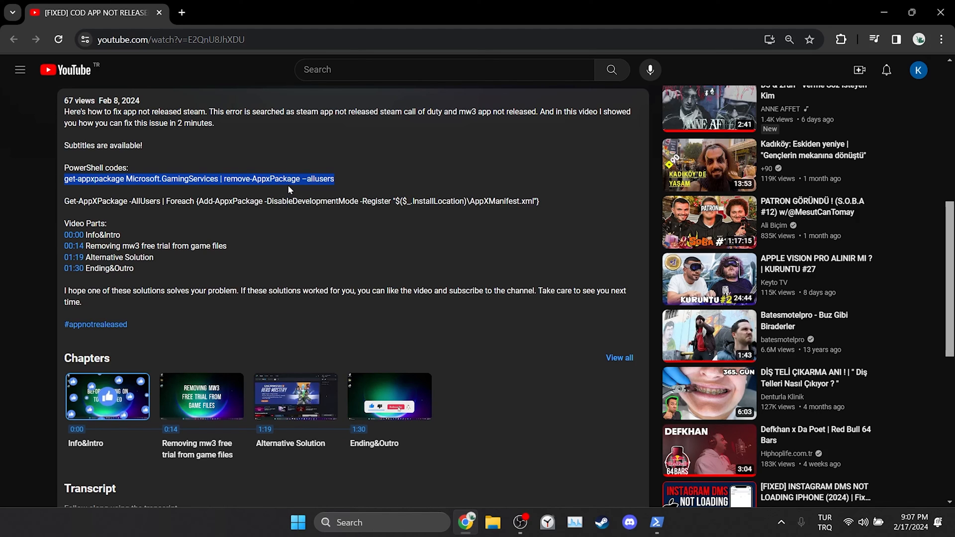
Run 'get-appxpackage Microsoft.GamingServices | remove-AppxPackage -allusers', paste the re-register command, then close PowerShell
{"action": "left_click", "coordinate": [657, 522]}
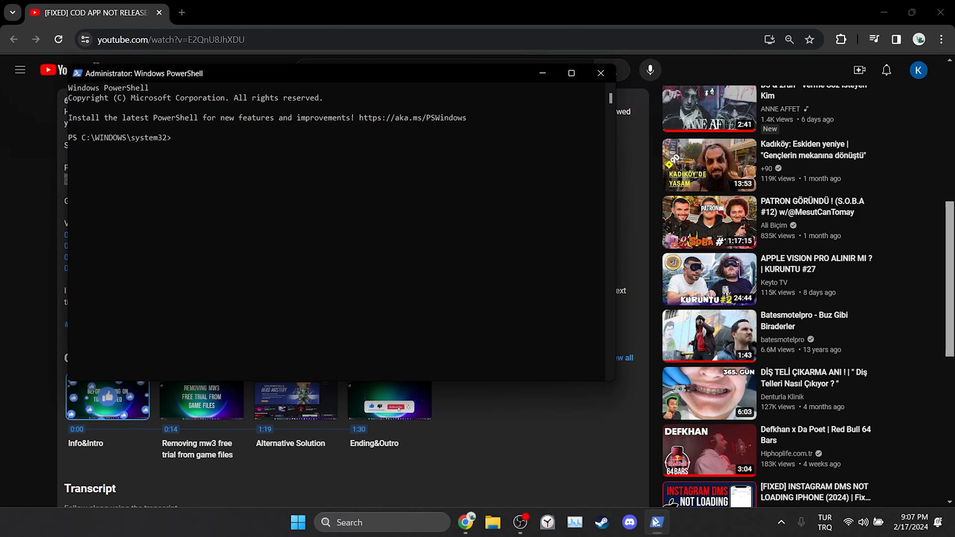
{"action": "type", "text": "get-appxpackage Microsoft.GamingServices | remove-AppxPackage -allusers"}
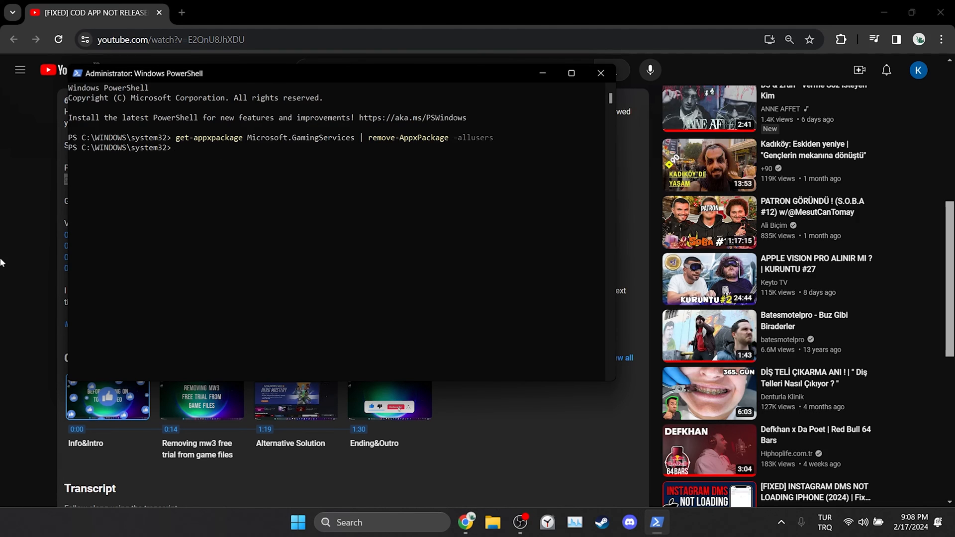
{"action": "right_click", "coordinate": [299, 201]}
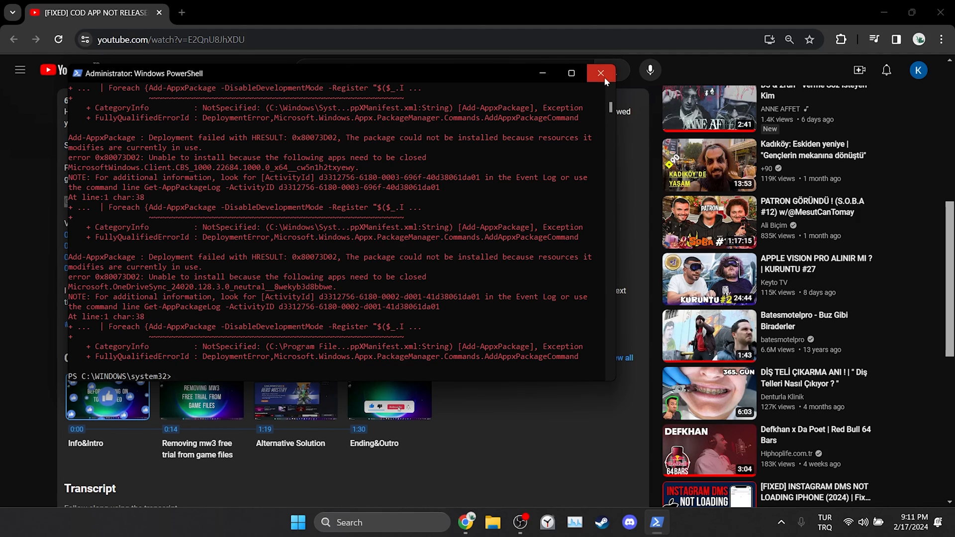
{"action": "left_click", "coordinate": [600, 73]}
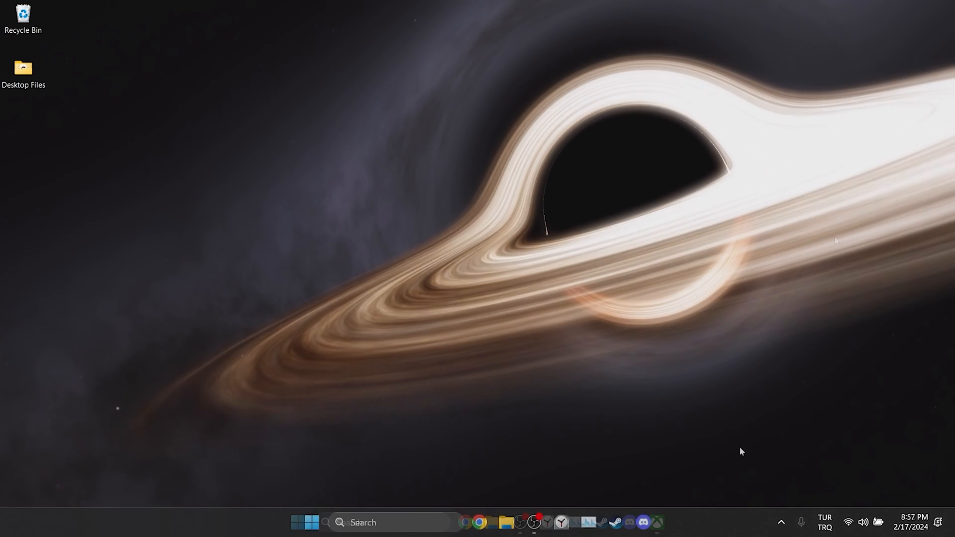
View Minecraft Launcher's Files details (D:\Xbox Games) via Manage and choose Change Drive
{"action": "left_click", "coordinate": [656, 522]}
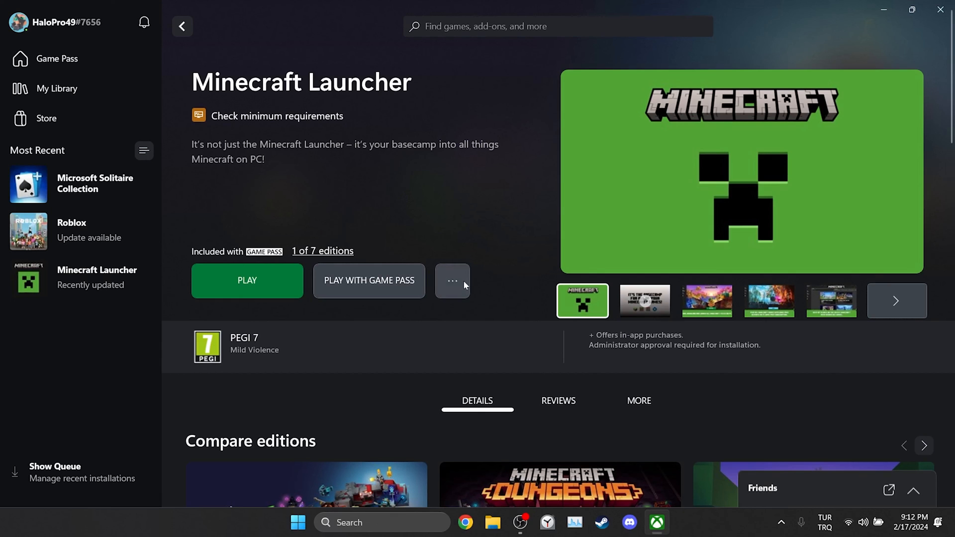
{"action": "left_click", "coordinate": [451, 280]}
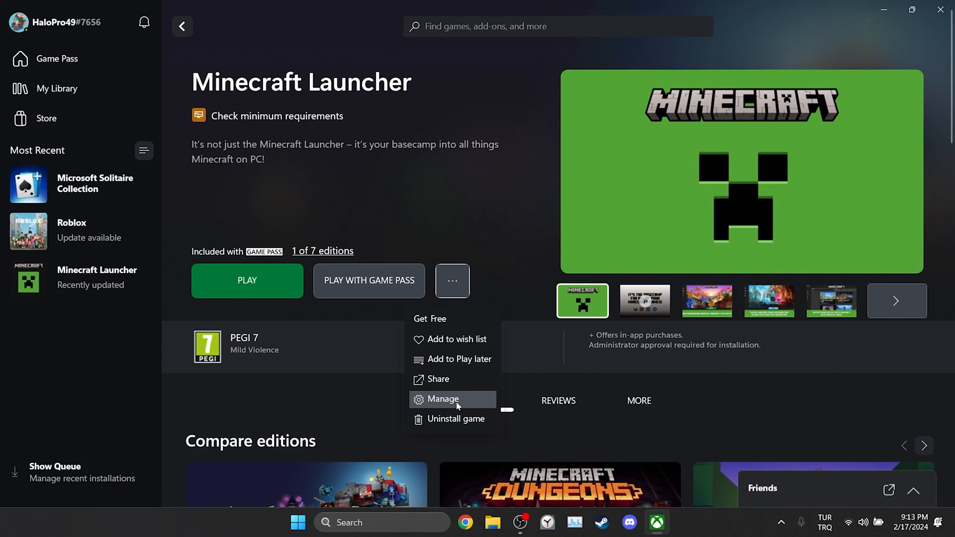
{"action": "left_click", "coordinate": [441, 399]}
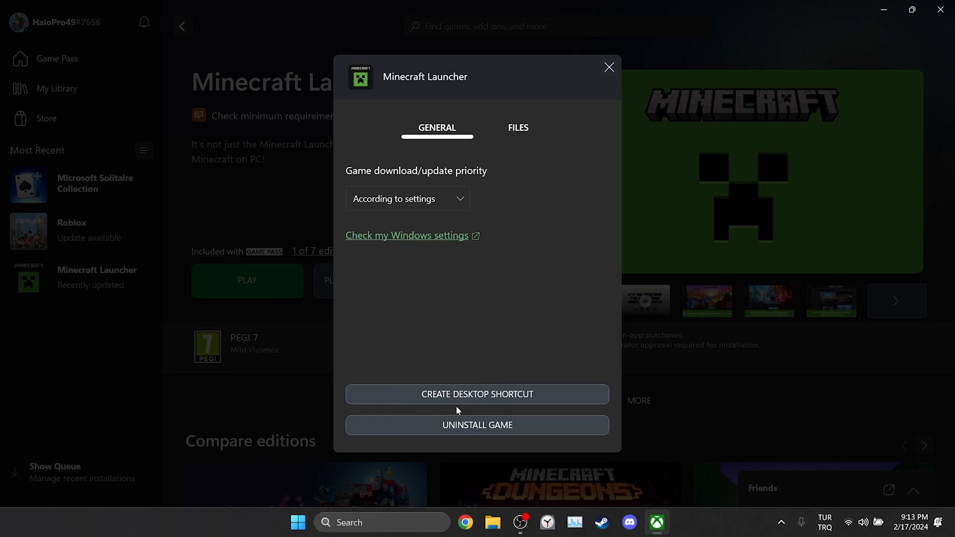
{"action": "left_click", "coordinate": [517, 128]}
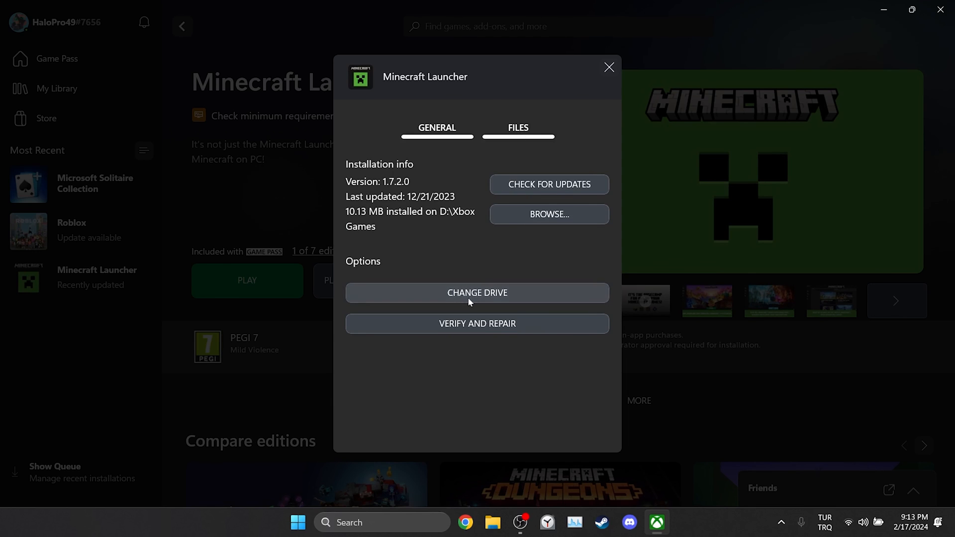
{"action": "left_click", "coordinate": [476, 293]}
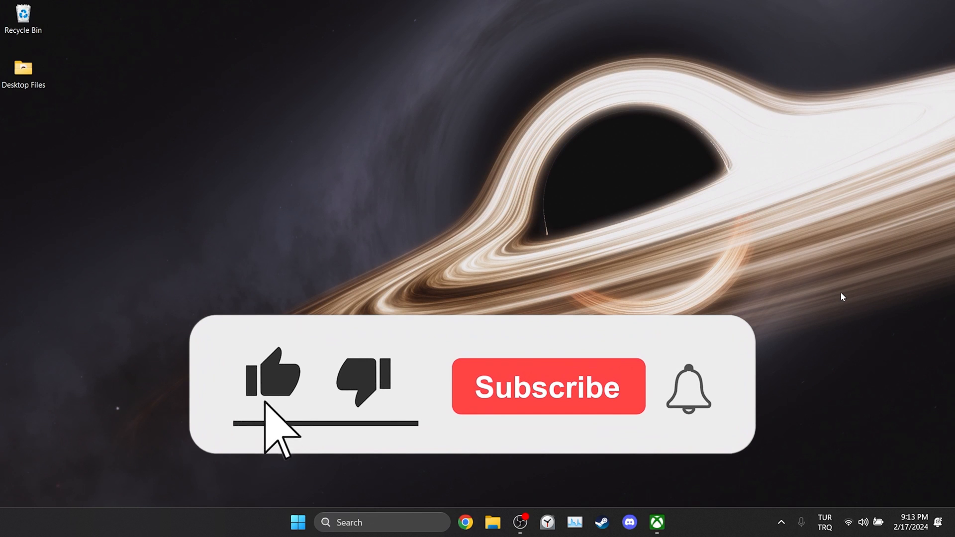
Leave the Xbox app so the desktop shows again
{"action": "left_click", "coordinate": [547, 386]}
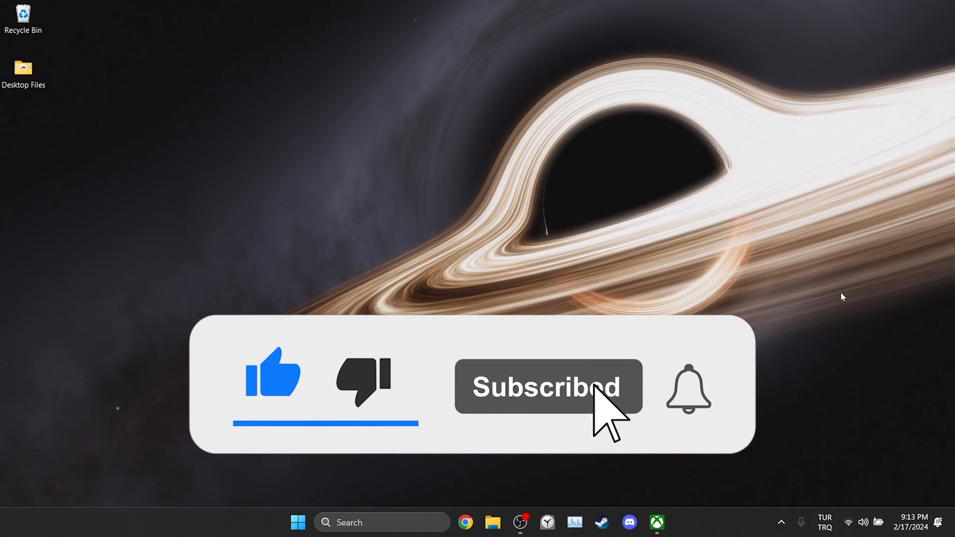